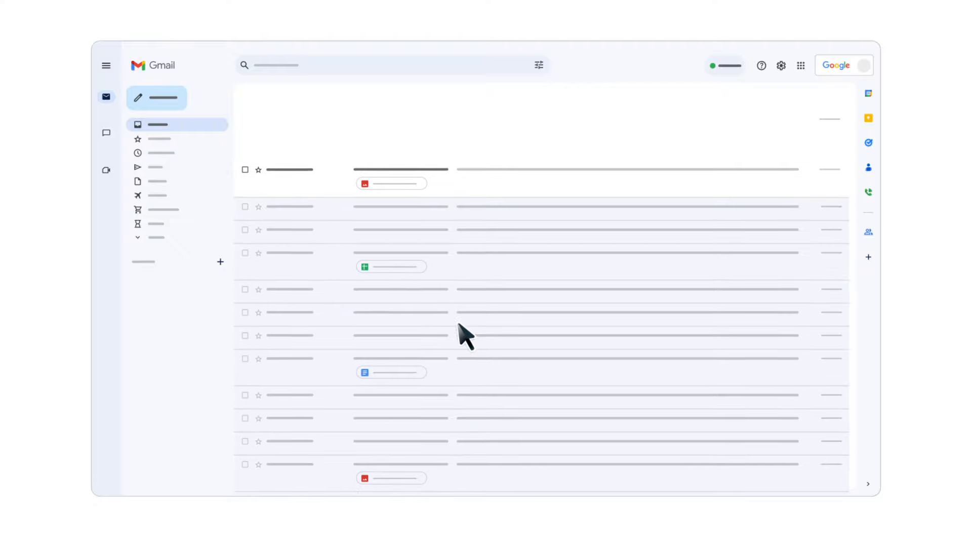
Step: Save the email's triangle, circle and square image attachment to Google Photos
{"action": "scroll", "scroll_direction": "up", "scroll_amount": 3}
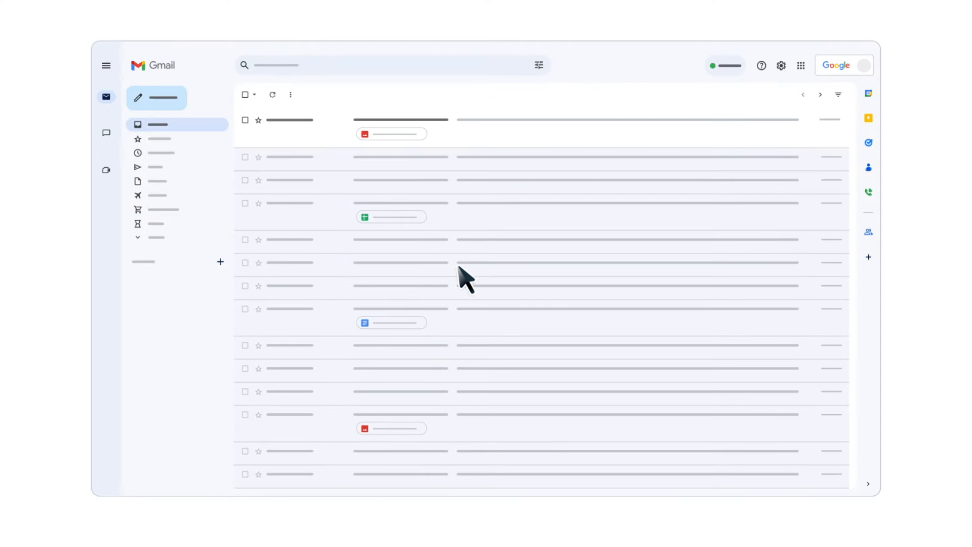
{"action": "mouse_move", "coordinate": [513, 177]}
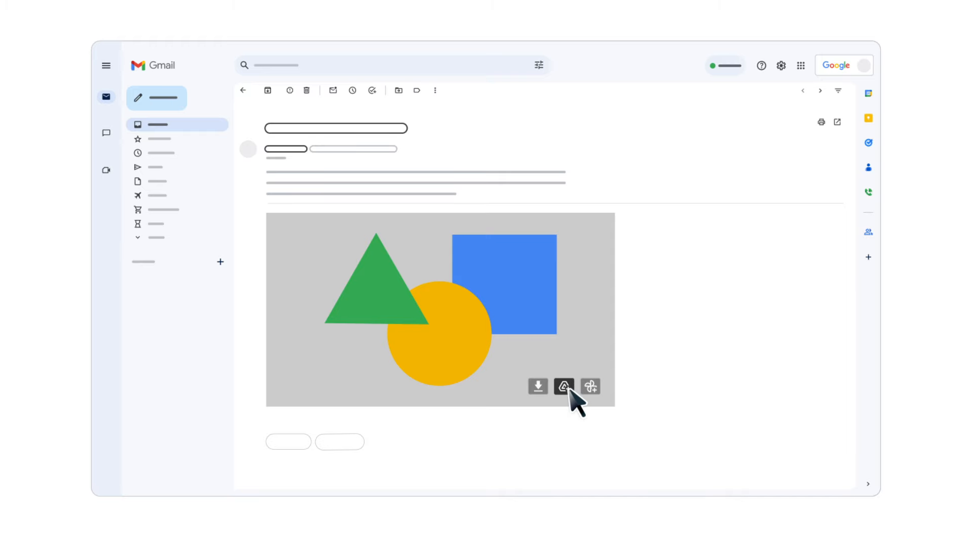
{"action": "mouse_move", "coordinate": [592, 425]}
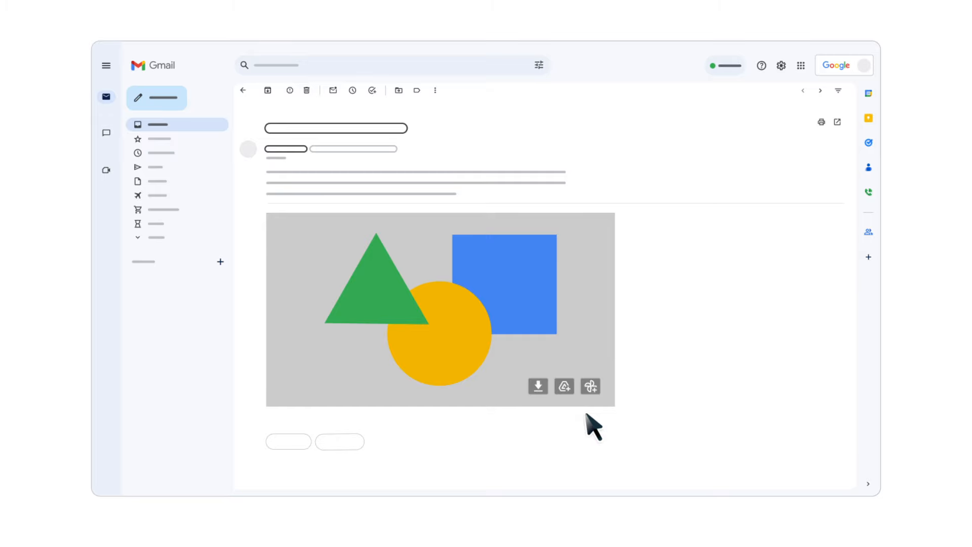
{"action": "mouse_move", "coordinate": [589, 386]}
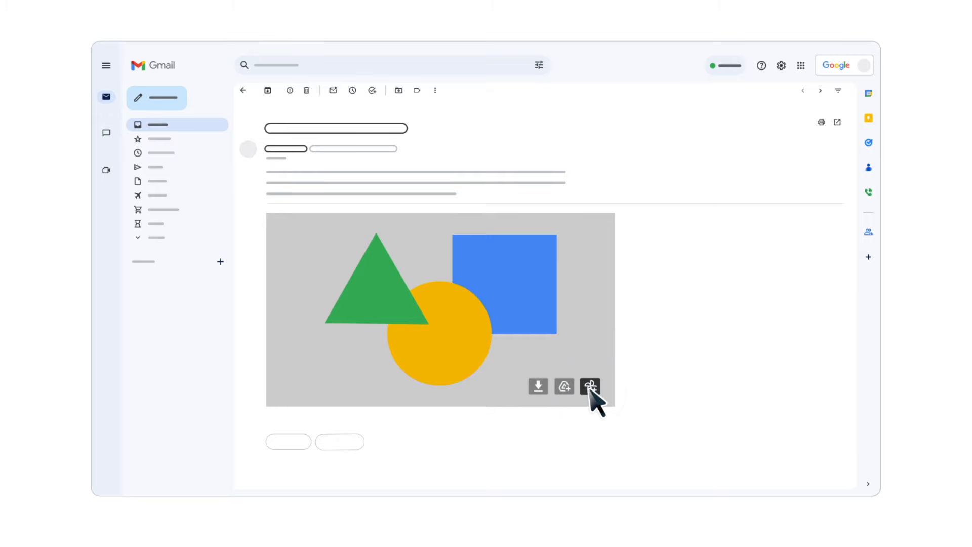
{"action": "left_click", "coordinate": [589, 386]}
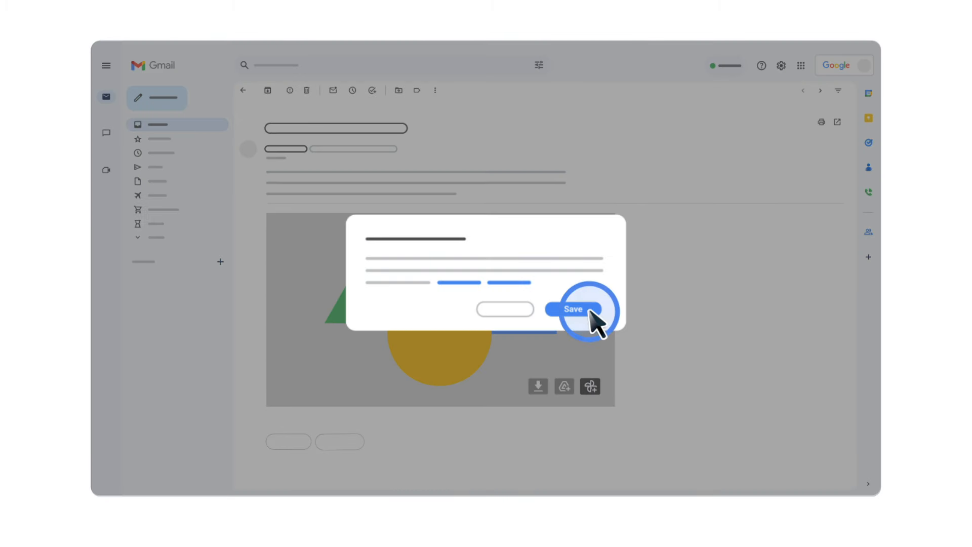
{"action": "left_click", "coordinate": [572, 309]}
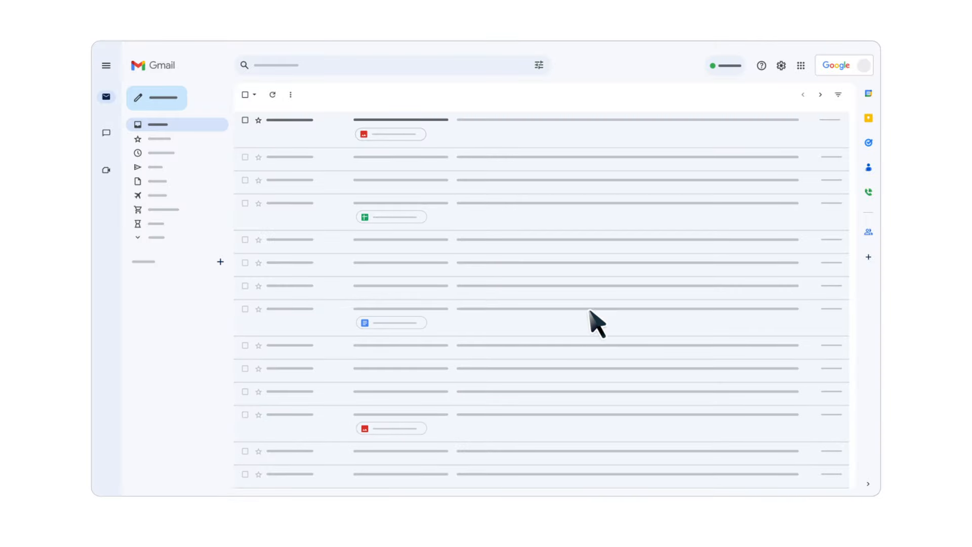
{"action": "mouse_move", "coordinate": [456, 149]}
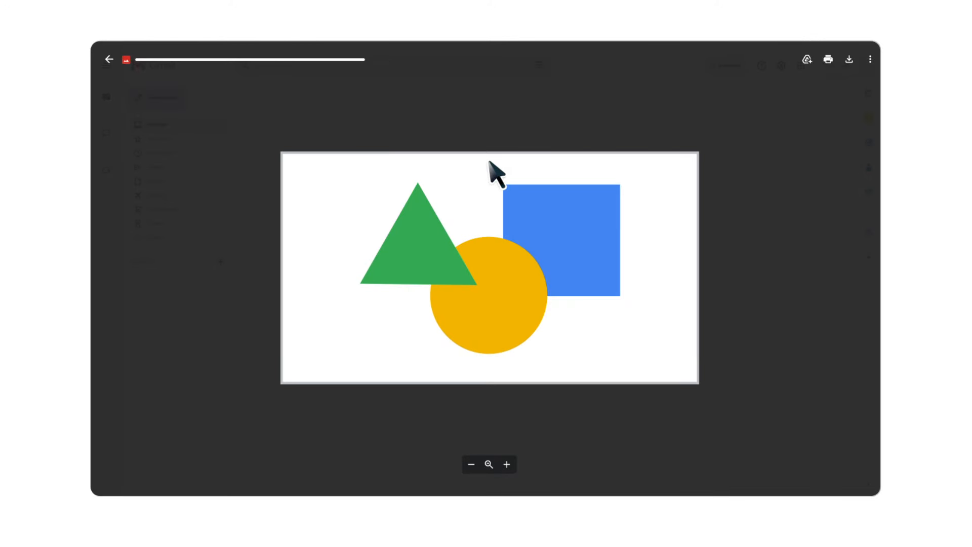
{"action": "mouse_move", "coordinate": [848, 59]}
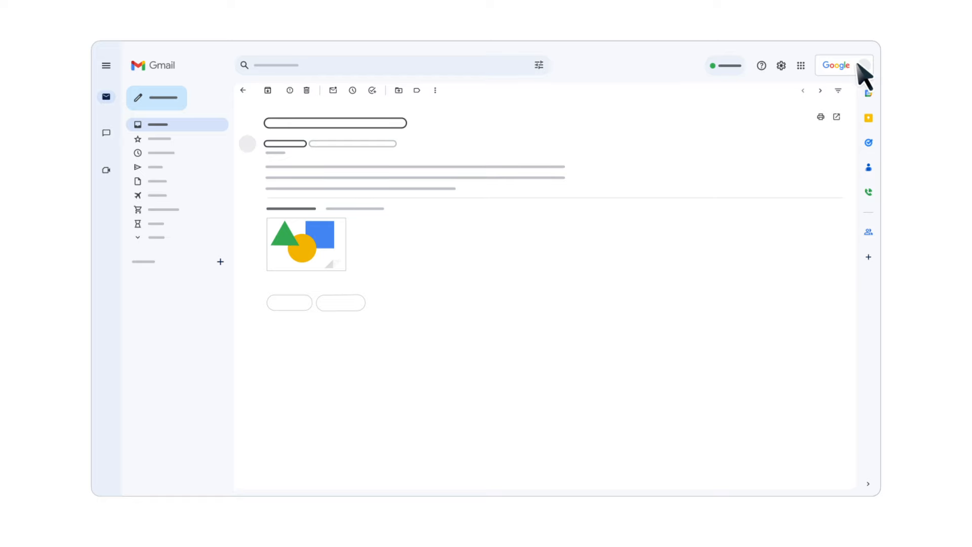
{"action": "mouse_move", "coordinate": [356, 105]}
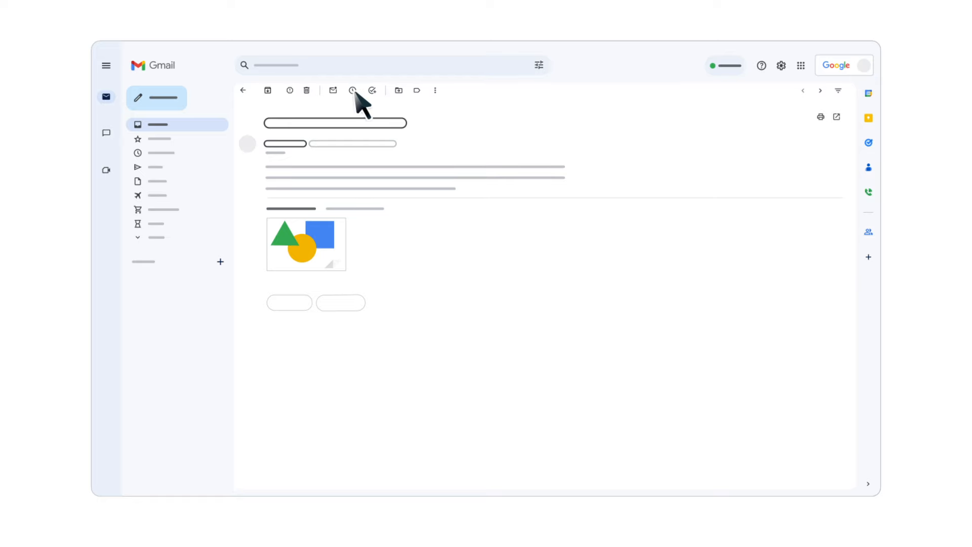
{"action": "mouse_move", "coordinate": [289, 91]}
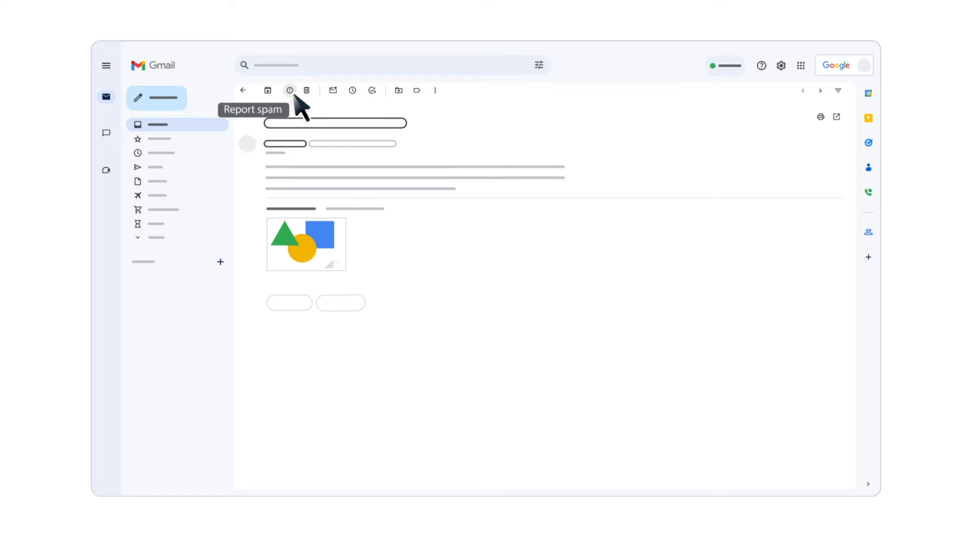